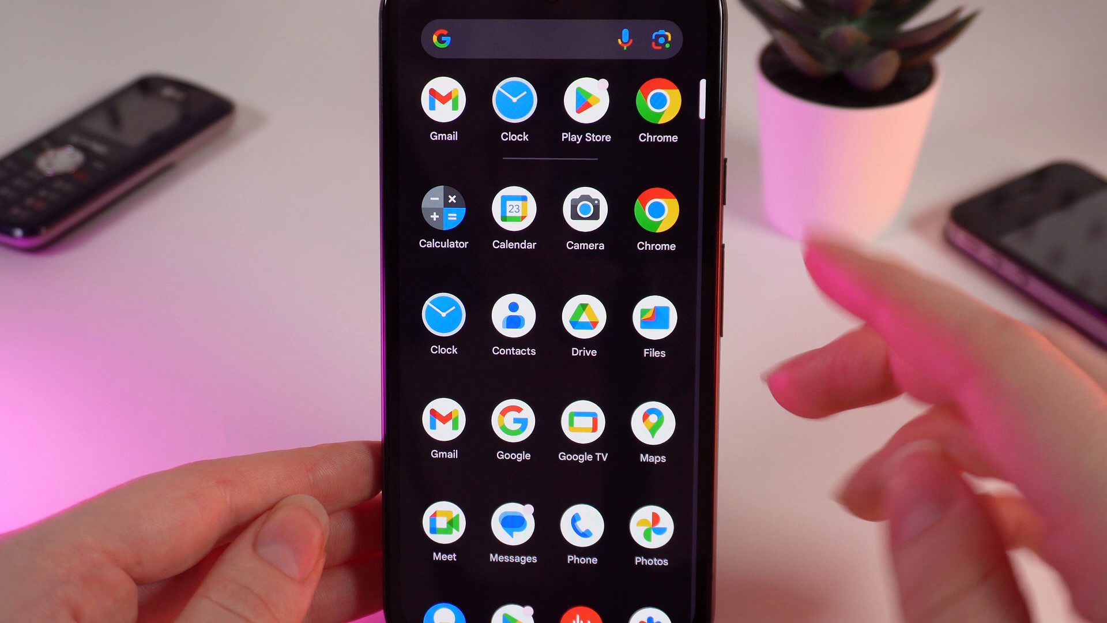
Scroll down through the installed apps in the app drawer.
{"action": "scroll", "scroll_direction": "down", "scroll_amount": 3}
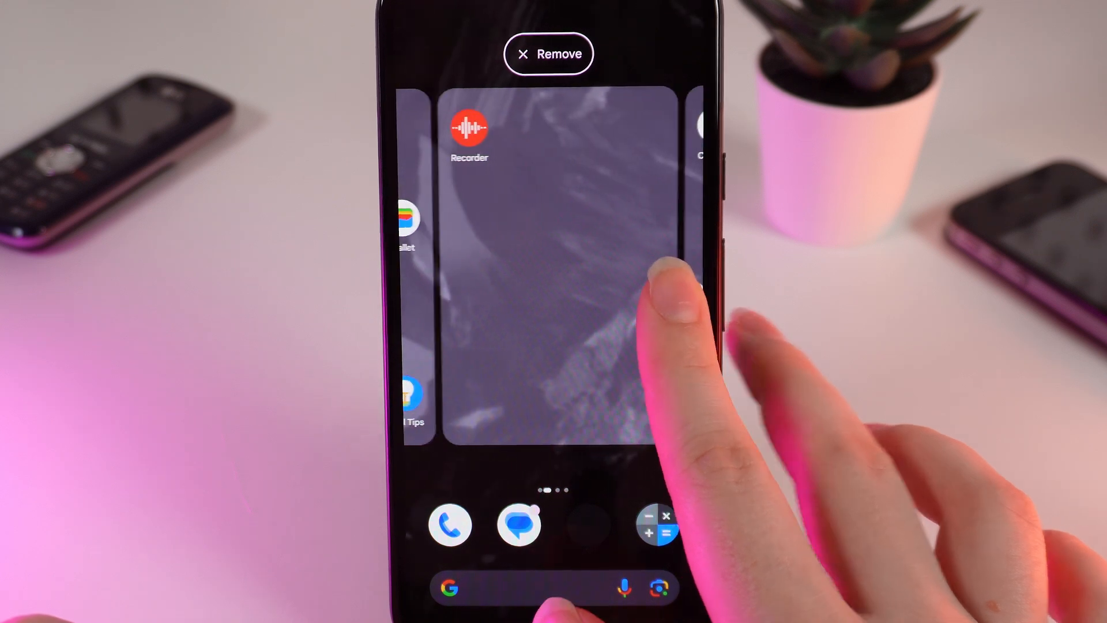
Scroll the home screen left while swapping the dock's Clock icon for Calculator.
{"action": "scroll", "scroll_direction": "left", "scroll_amount": 3}
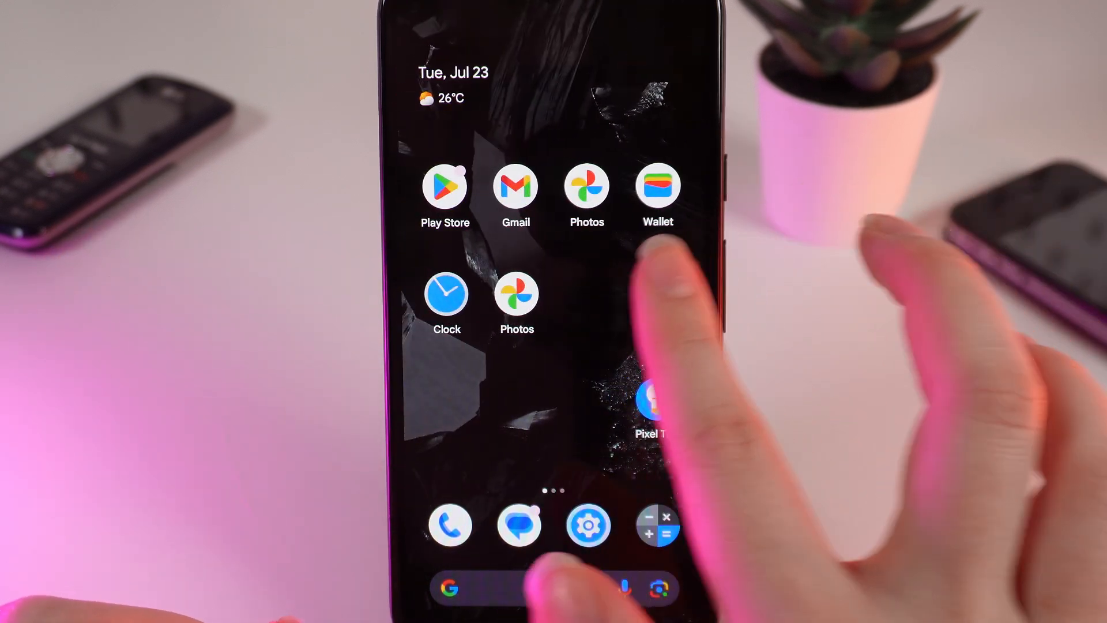
Scroll the home screen left to reach the Pixel Tips icon for removal.
{"action": "scroll", "scroll_direction": "left", "scroll_amount": 3}
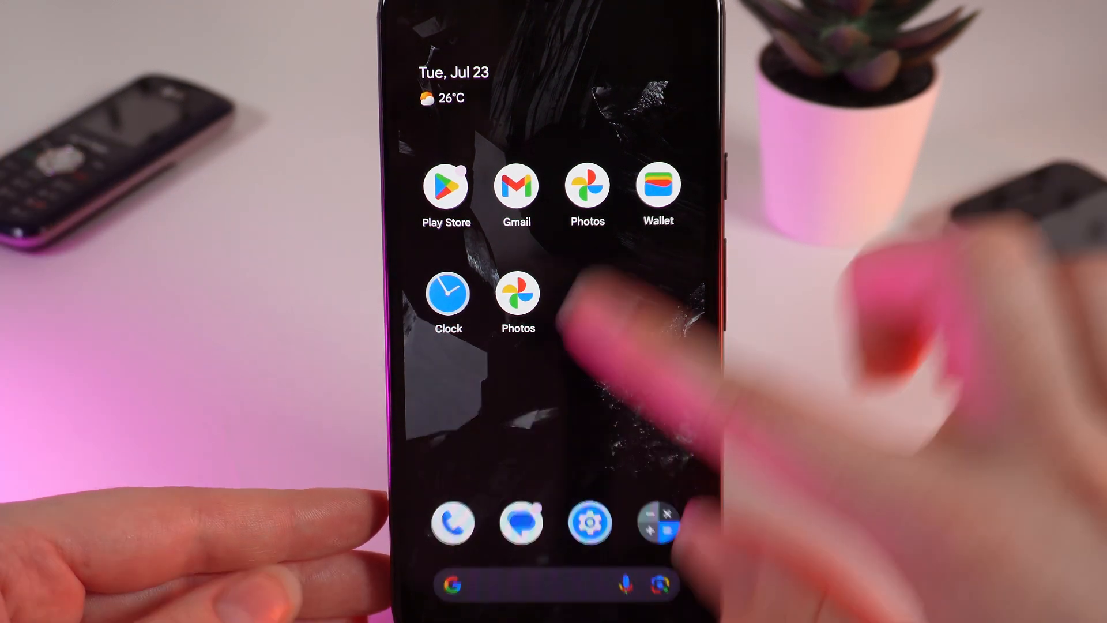
{"action": "scroll", "scroll_direction": "up", "scroll_amount": 3}
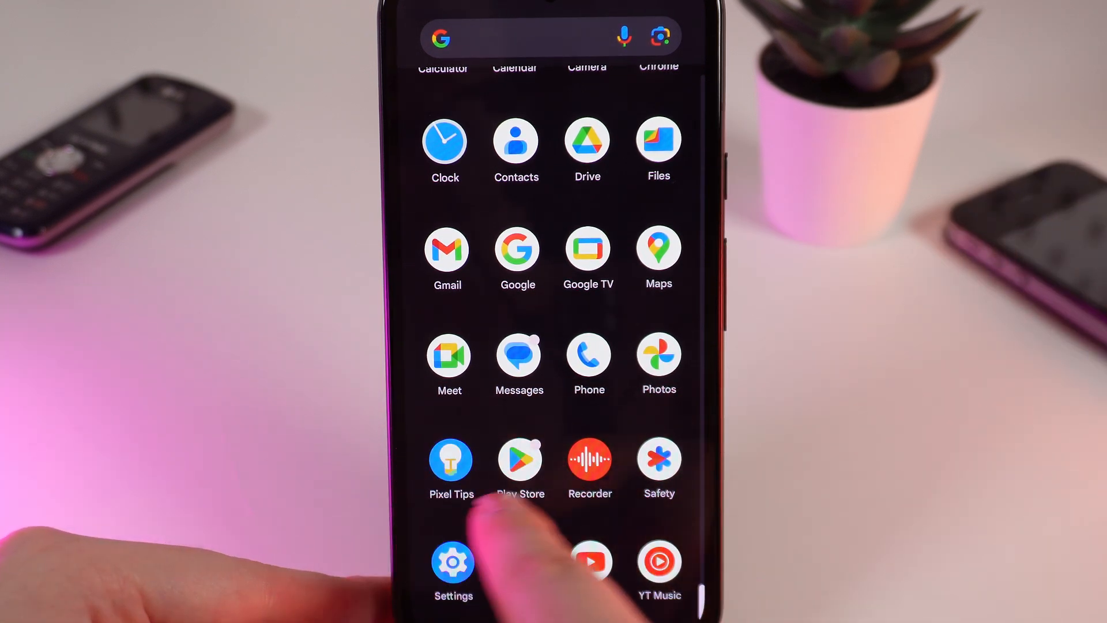
{"action": "key", "text": "Home"}
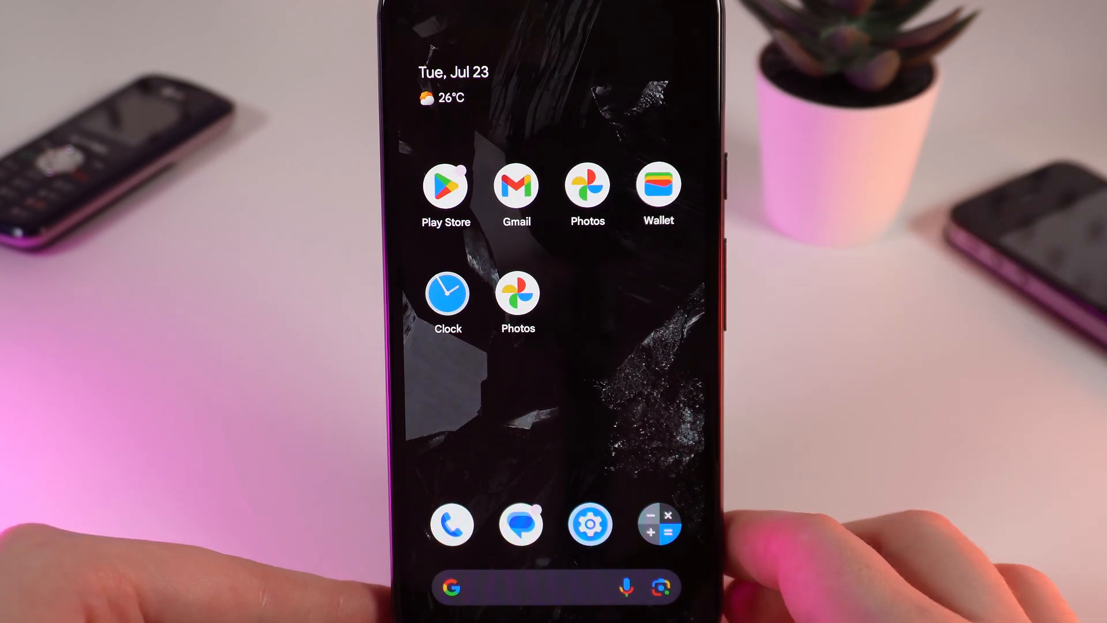